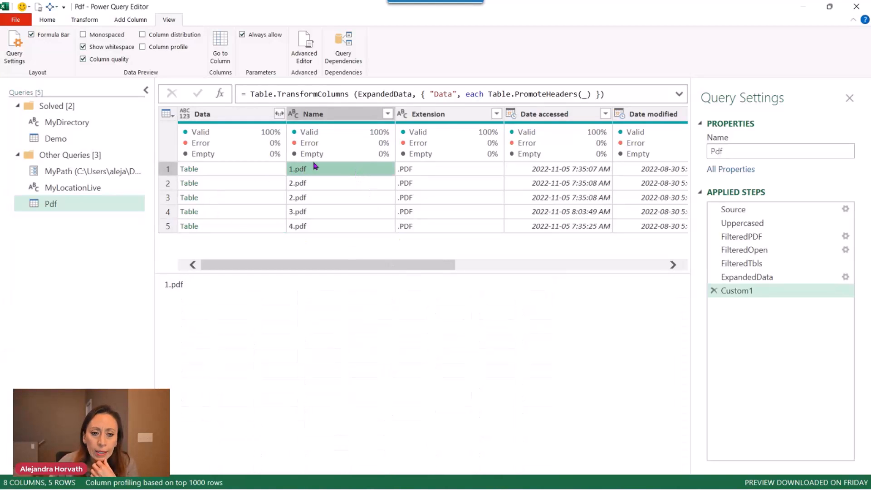
pyautogui.moveTo(282, 175)
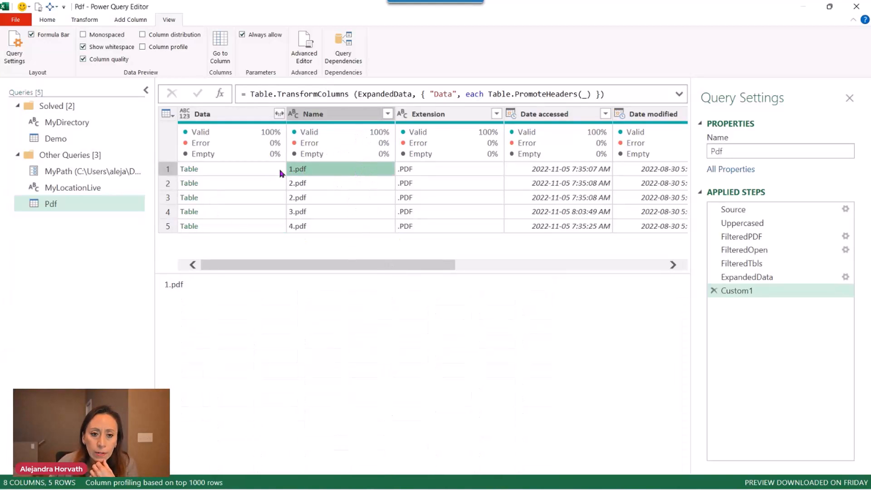
# Preview the first PDF's nested table and check its column list (NAME, E, D, G) without expanding.
pyautogui.click(189, 169)
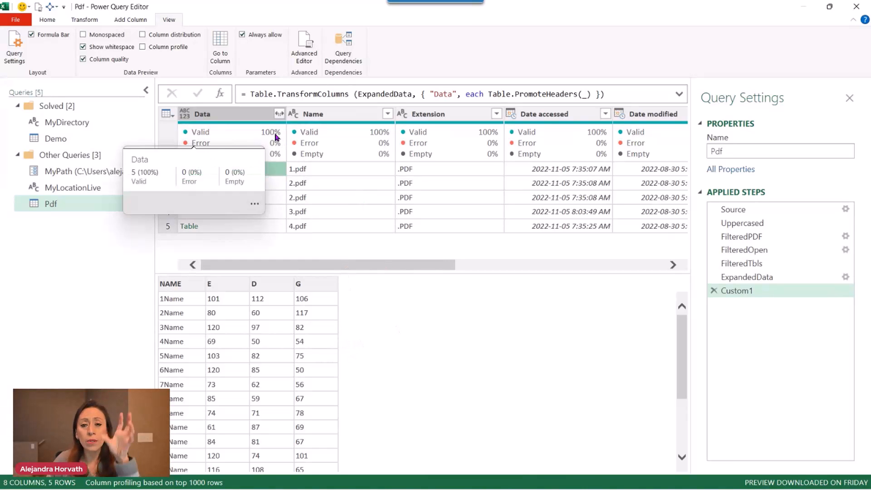
pyautogui.moveTo(371, 117)
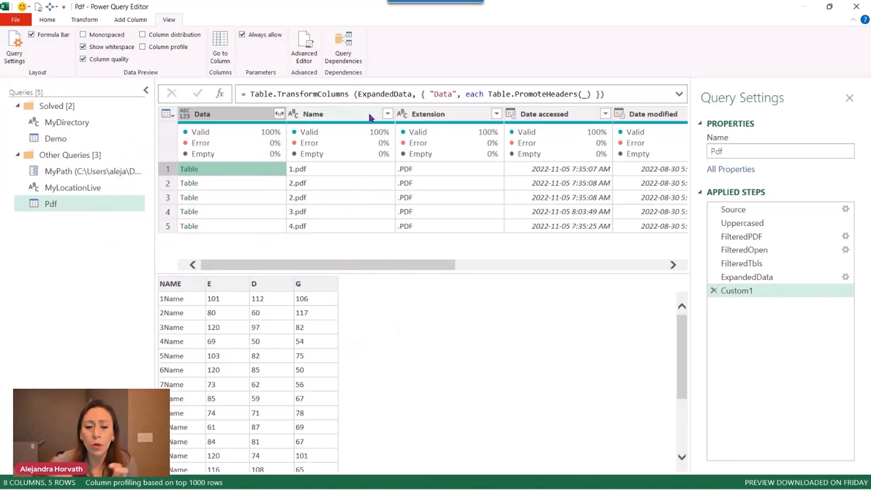
pyautogui.moveTo(375, 109)
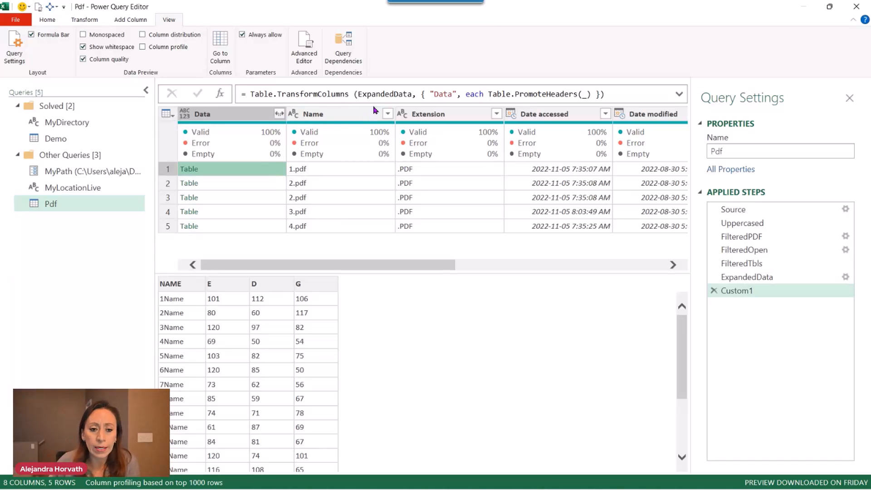
pyautogui.click(273, 113)
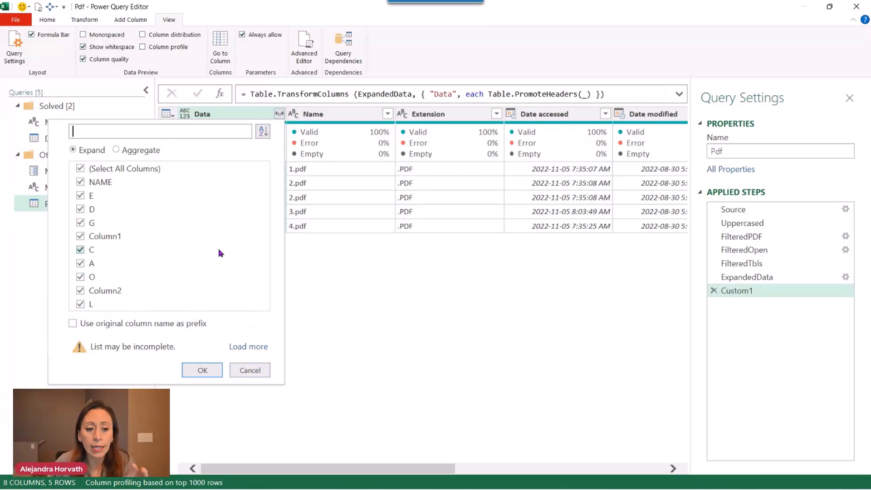
pyautogui.click(249, 371)
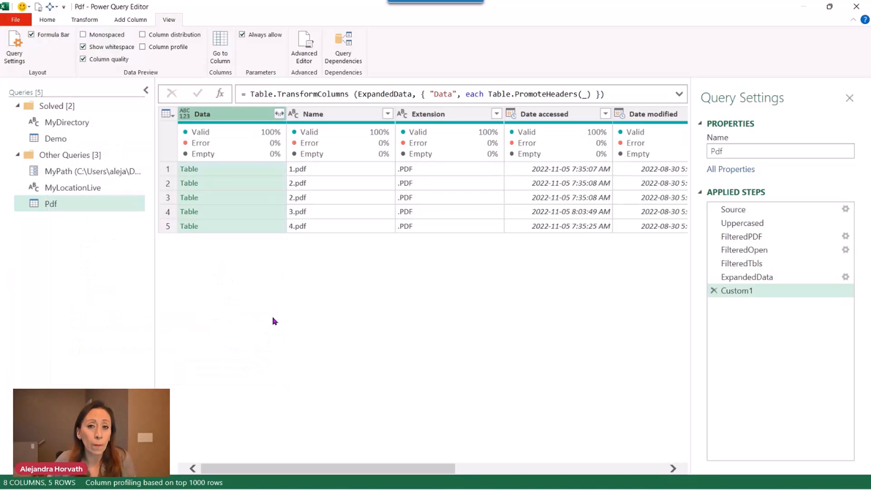
pyautogui.moveTo(312, 174)
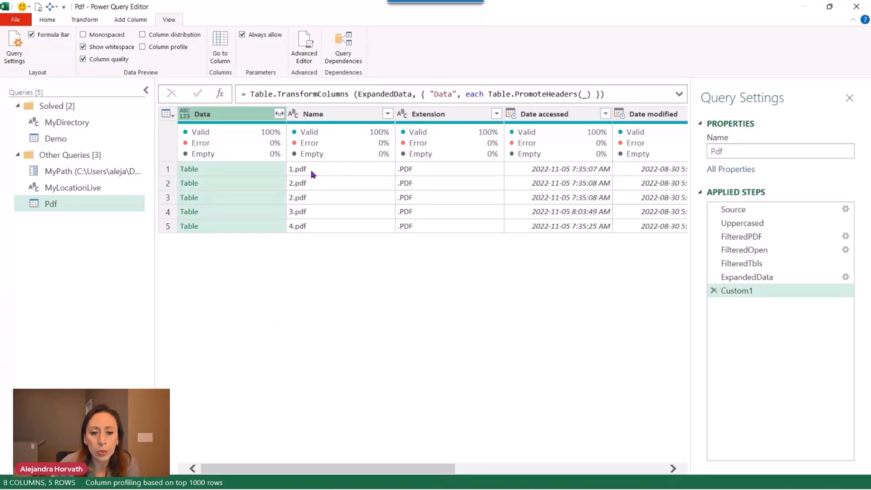
pyautogui.click(207, 168)
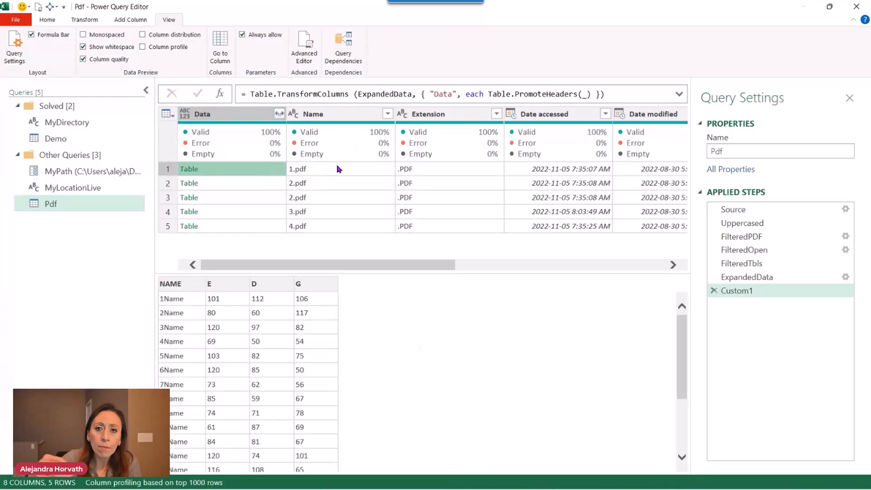
pyautogui.moveTo(291, 201)
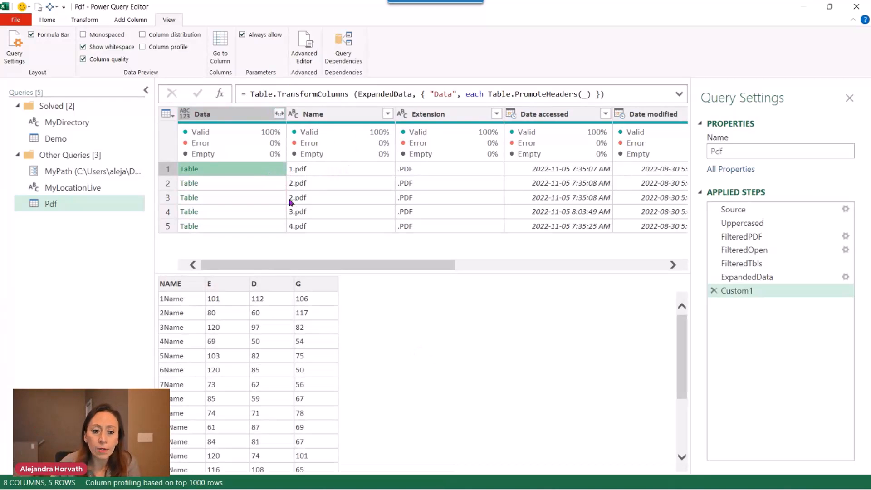
pyautogui.click(207, 198)
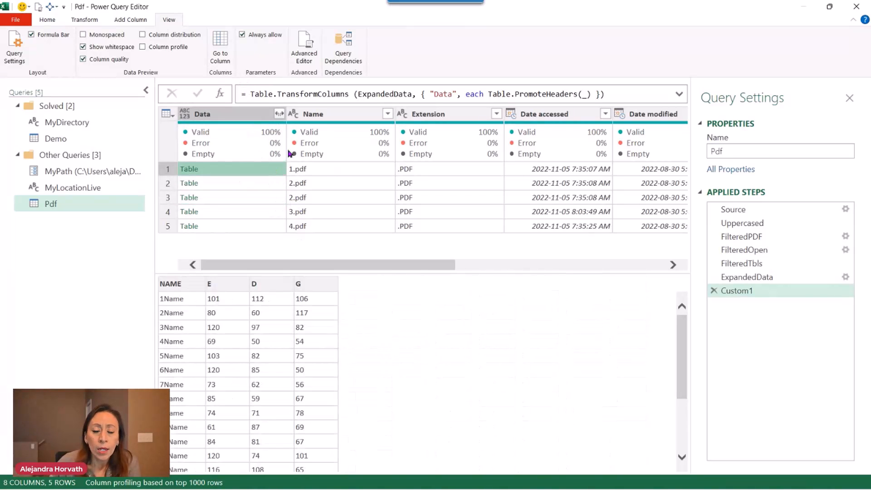
# Add a Custom2 step after Custom1 and begin its Table.AddColumn formula.
pyautogui.click(222, 94)
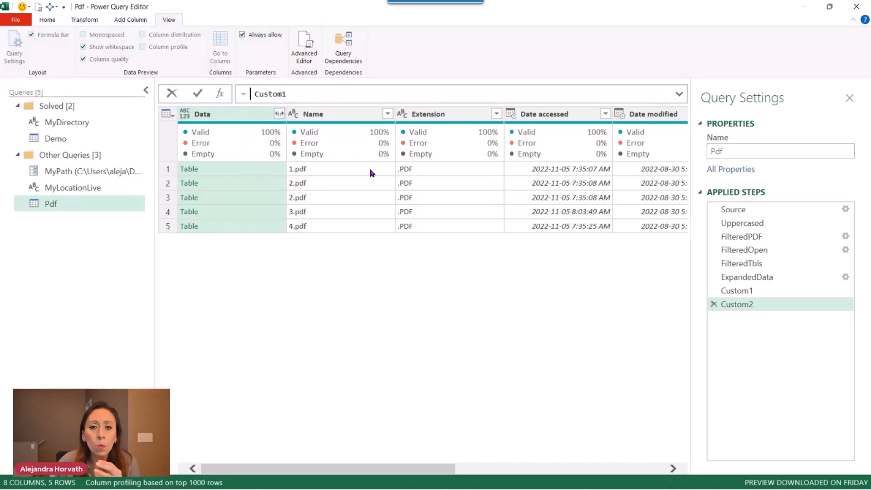
pyautogui.moveTo(376, 174)
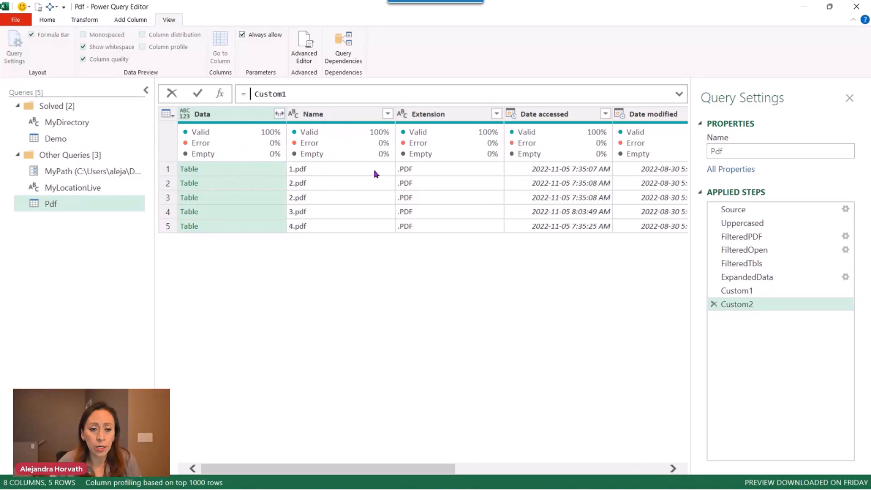
pyautogui.write('tabladdc')
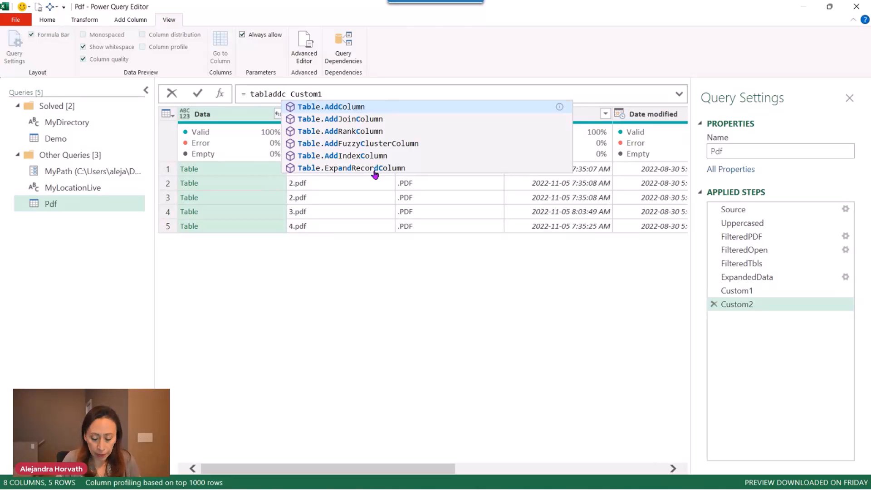
# Write Table.AddColumn(Custom1, "Final", each (...)) as the outer formula.
pyautogui.click(330, 107)
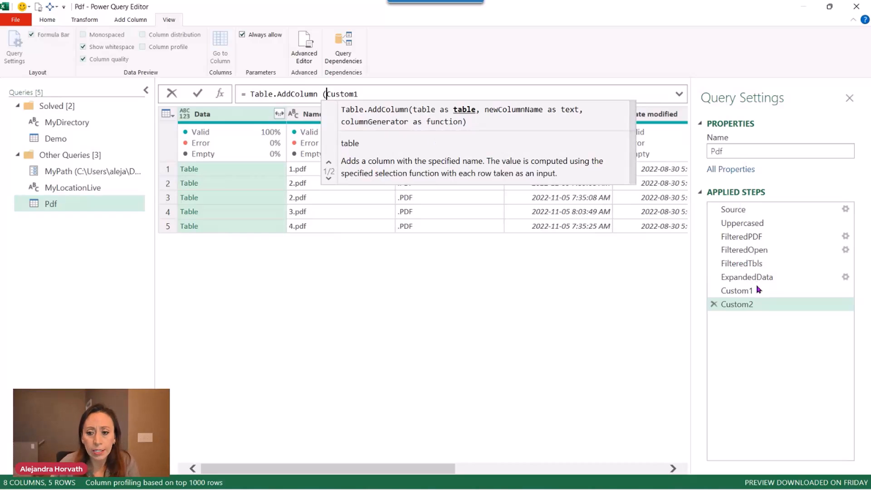
pyautogui.moveTo(687, 292)
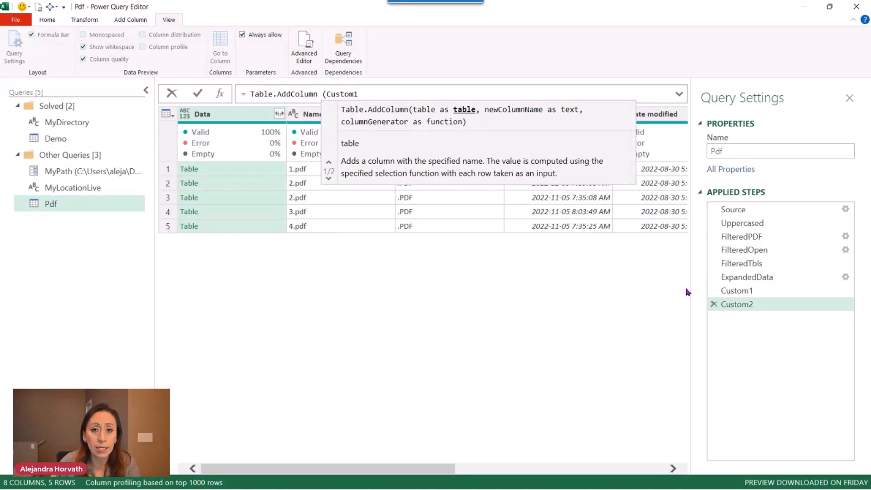
pyautogui.moveTo(486, 91)
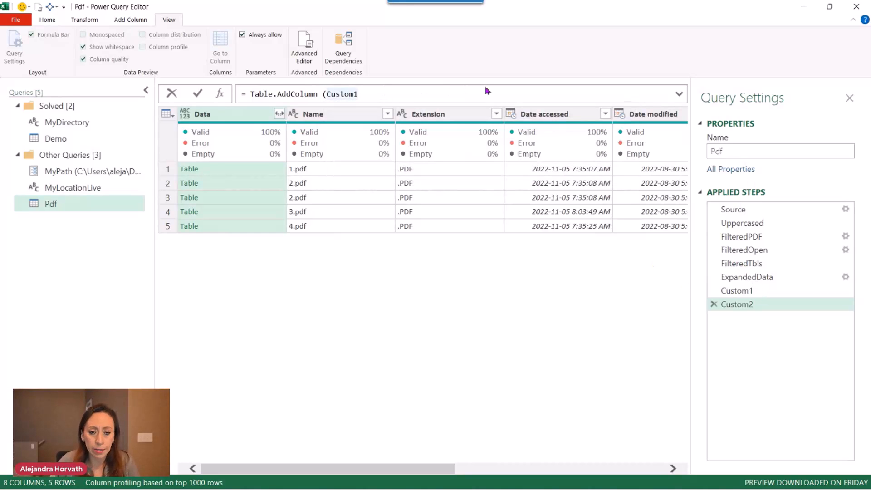
pyautogui.write(',')
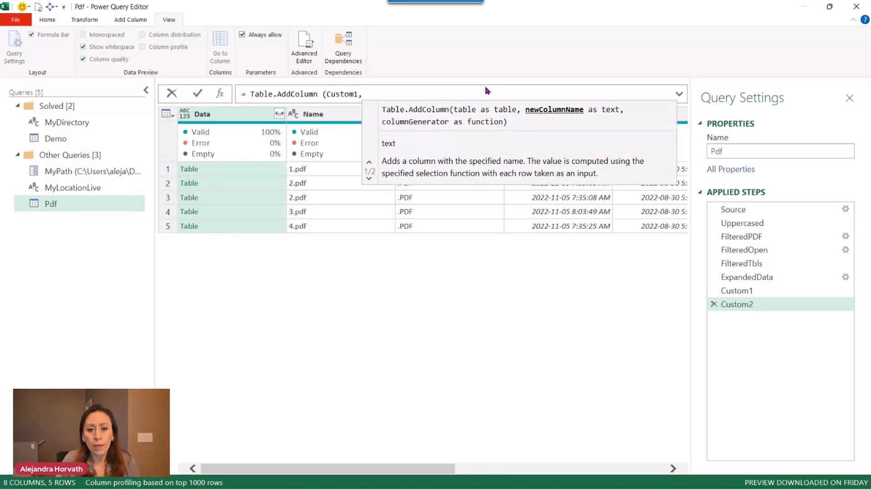
pyautogui.write('"Fin')
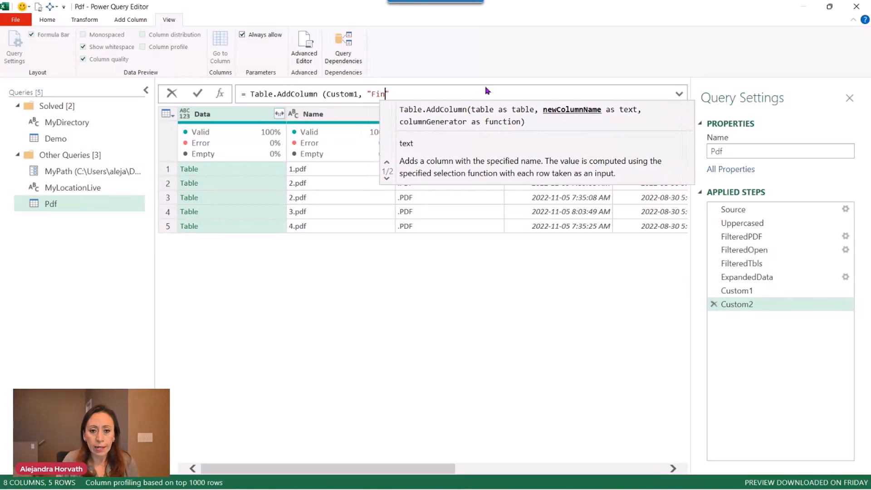
pyautogui.write('al')
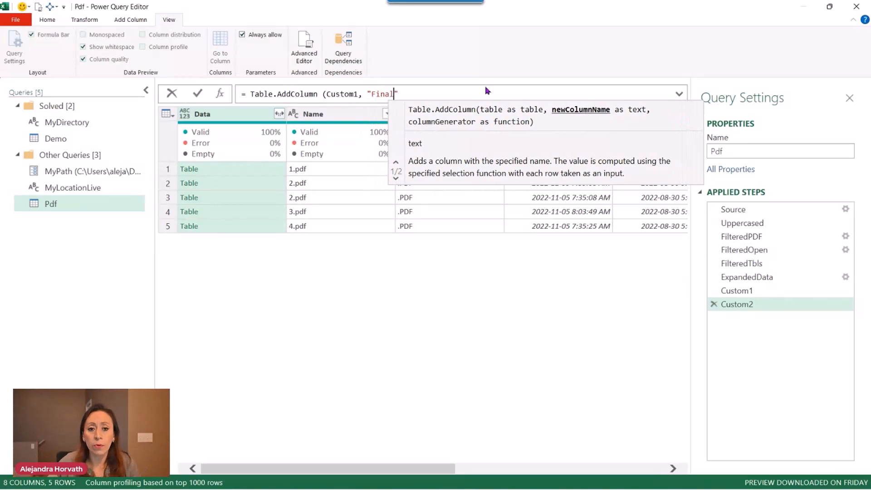
pyautogui.write('",')
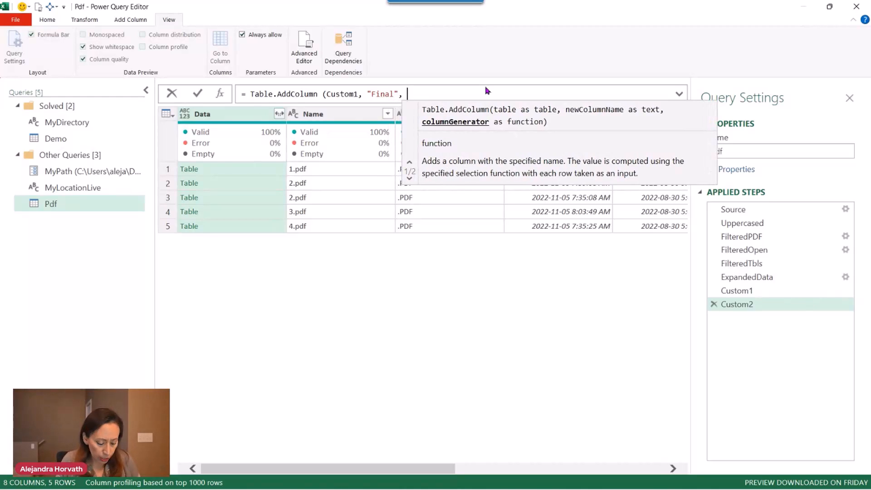
pyautogui.write('each')
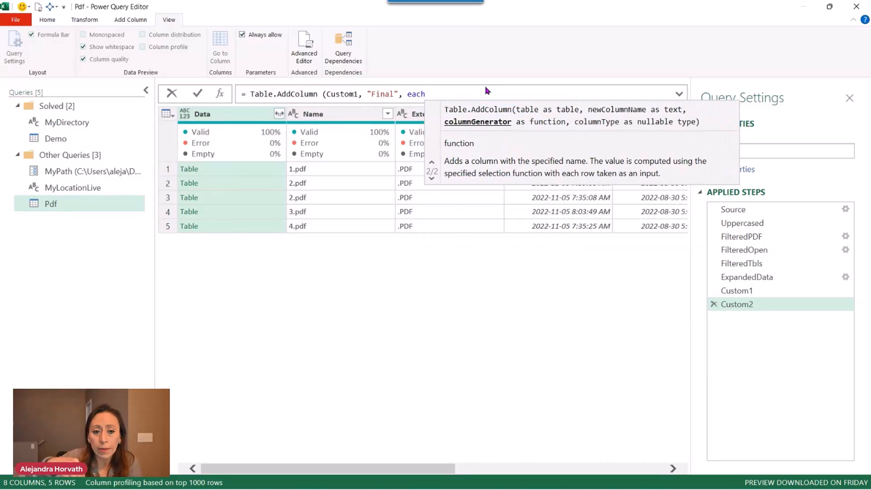
pyautogui.write('t')
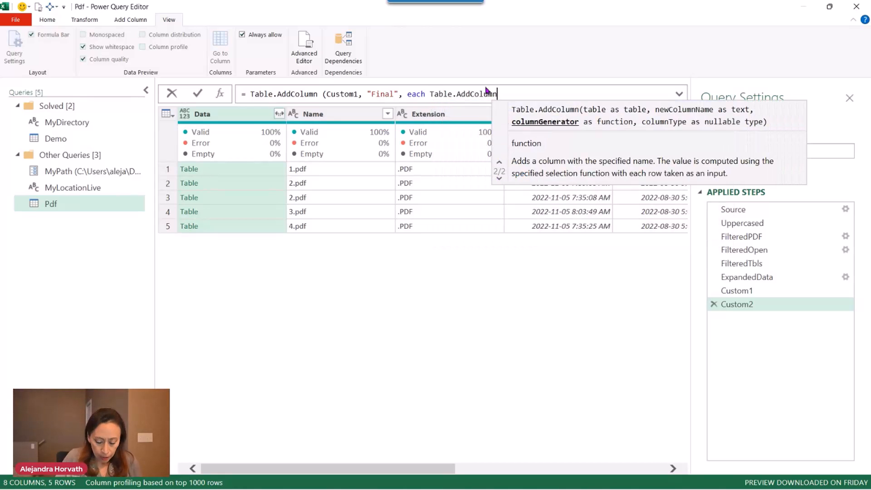
pyautogui.write('()')
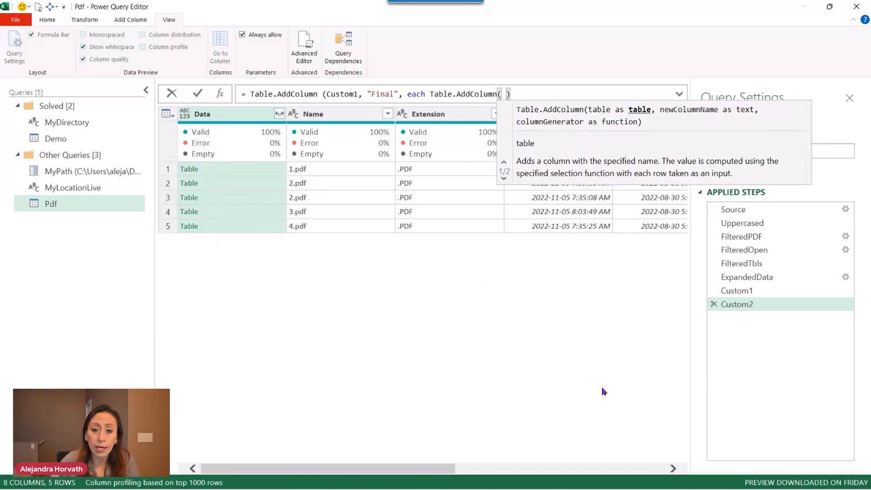
pyautogui.moveTo(608, 383)
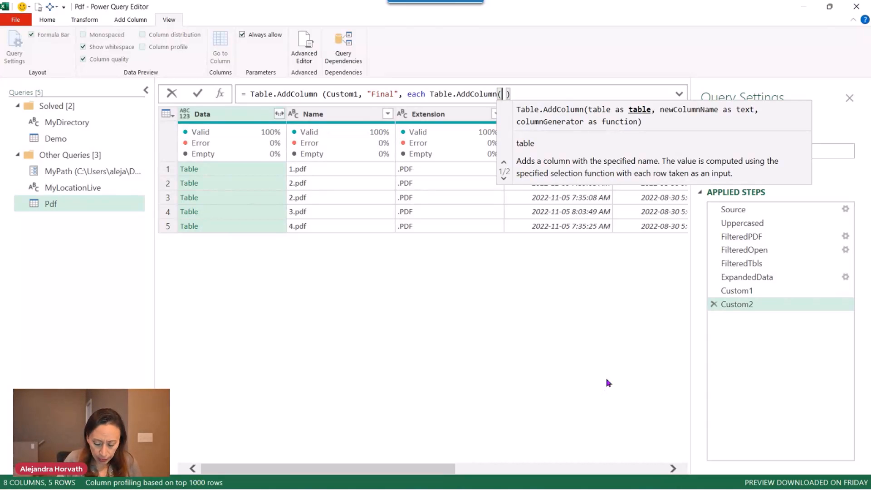
# Nest Table.AddColumn([Data], "FILE NAME", each [Name]) inside and commit the step.
pyautogui.write('[')
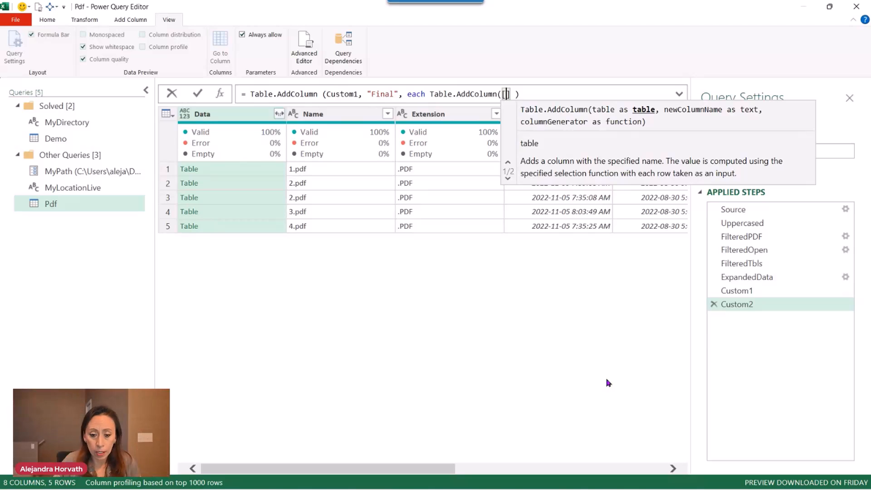
pyautogui.write('Data')
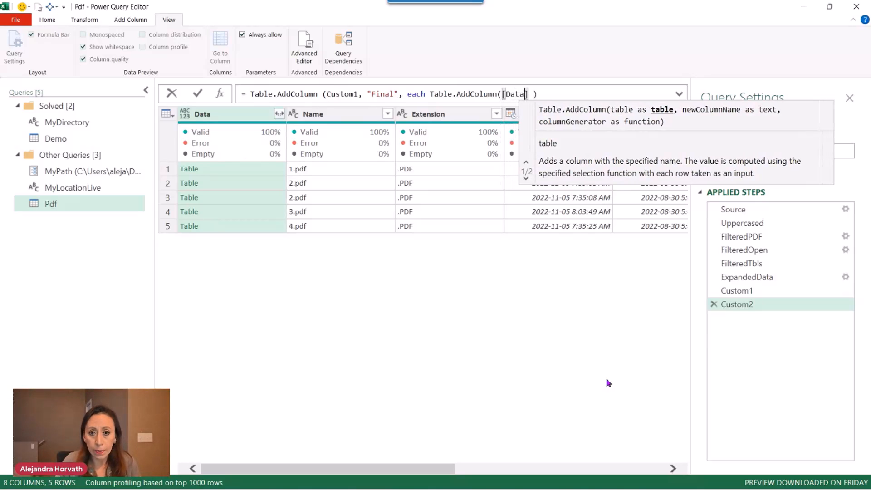
pyautogui.write(',')
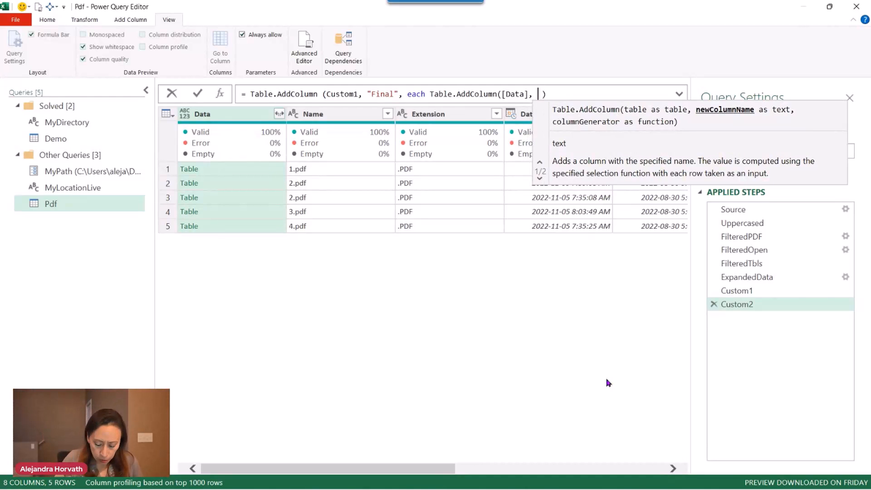
pyautogui.write('"FIN')
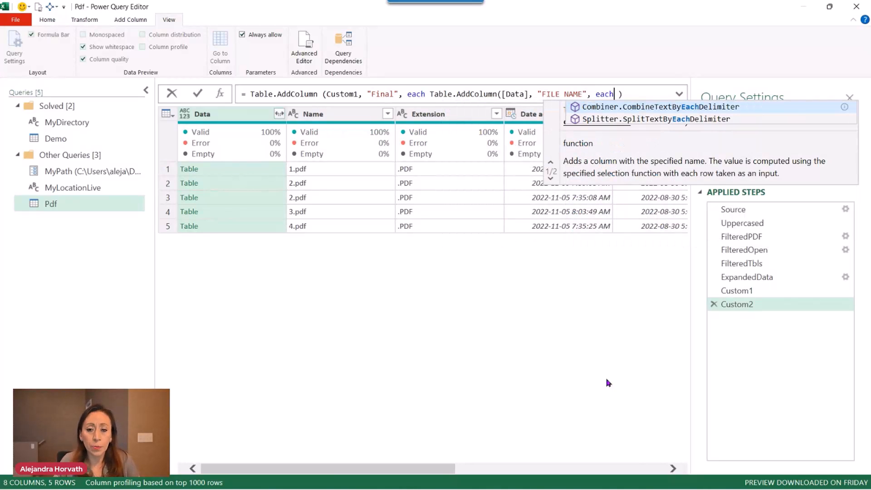
pyautogui.moveTo(493, 394)
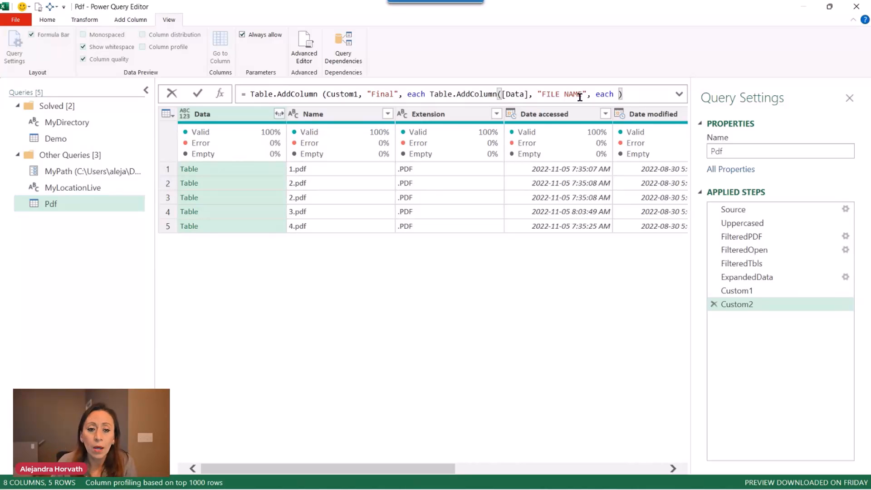
pyautogui.doubleClick(416, 93)
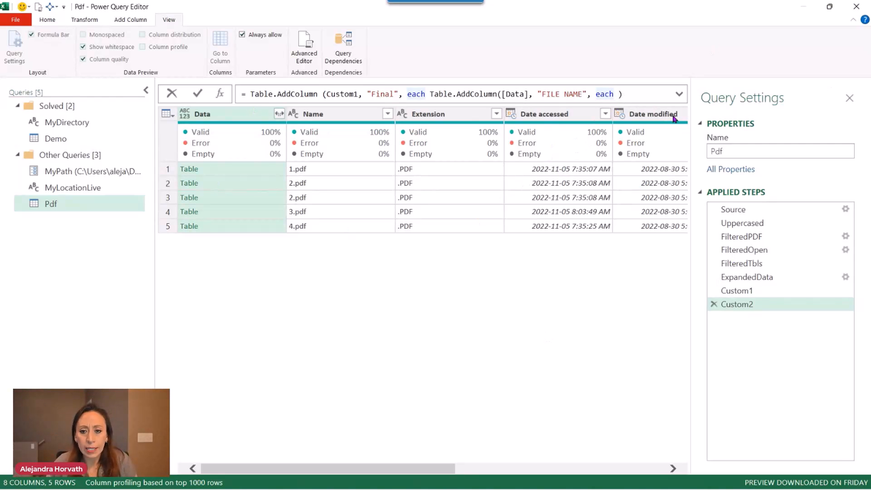
pyautogui.write('[]')
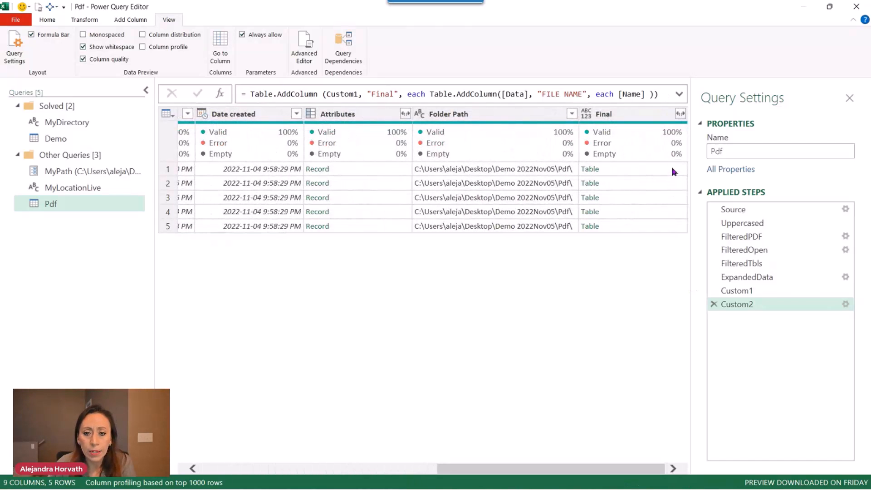
# Preview the first Final table showing FILE NAME errors, then select the inner 'each' in the expanded formula bar.
pyautogui.click(590, 169)
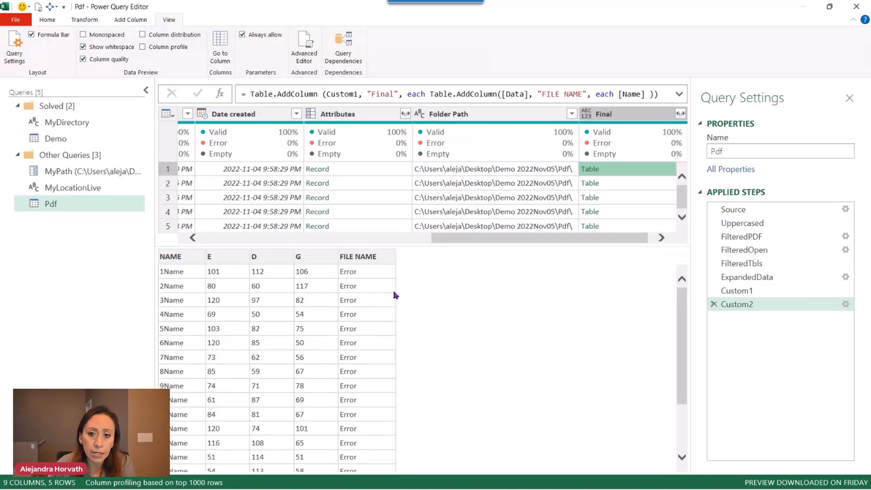
pyautogui.click(659, 93)
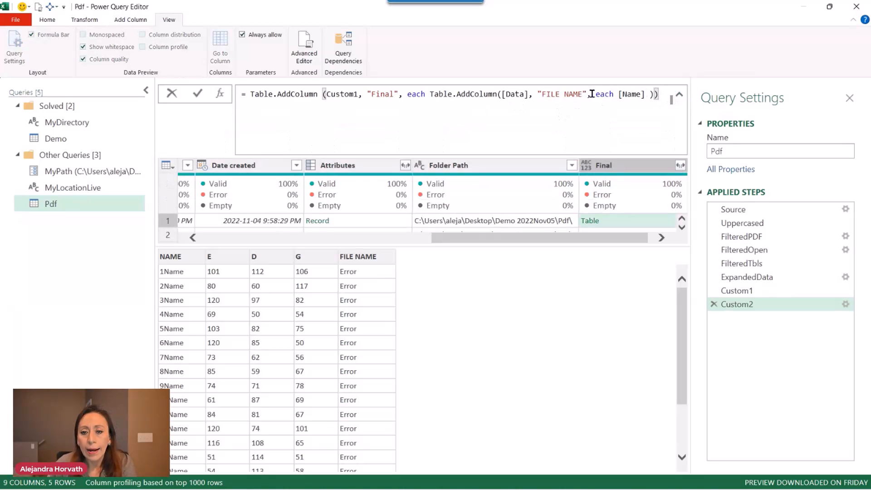
pyautogui.doubleClick(605, 93)
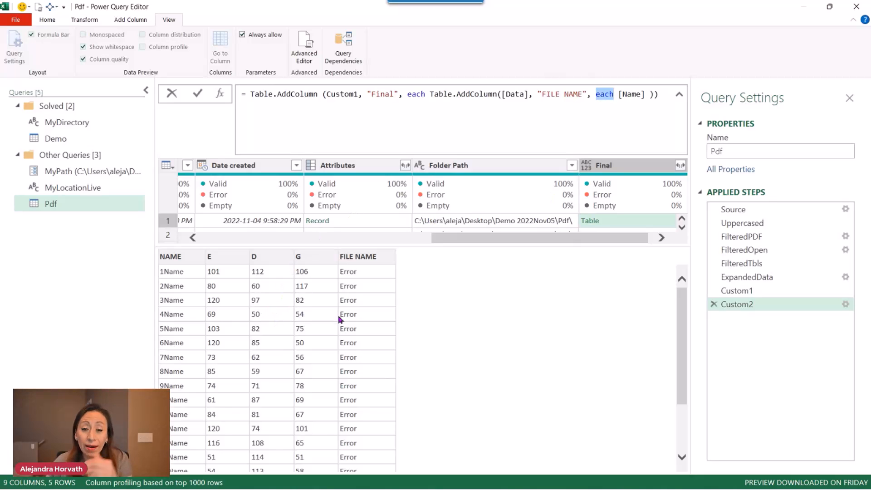
pyautogui.click(614, 94)
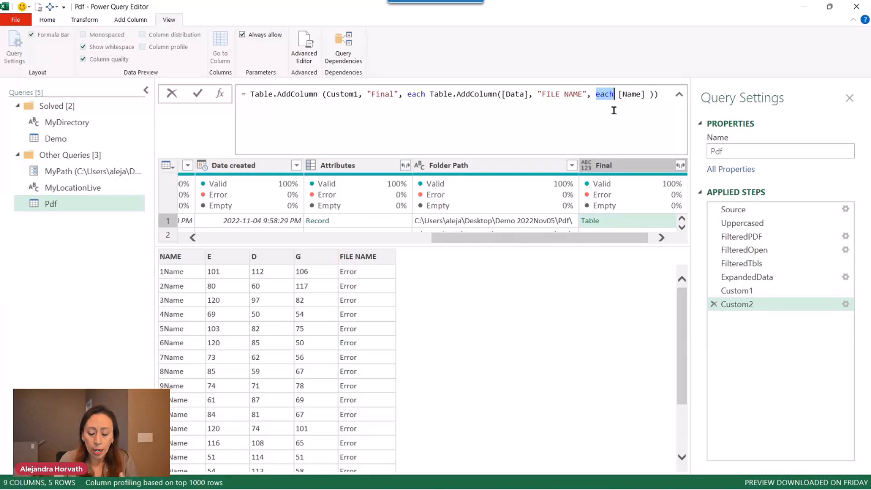
# Replace the inner 'each' with (x)=> so FILE NAME shows the file name, such as 3.pdf.
pyautogui.press('Delete')
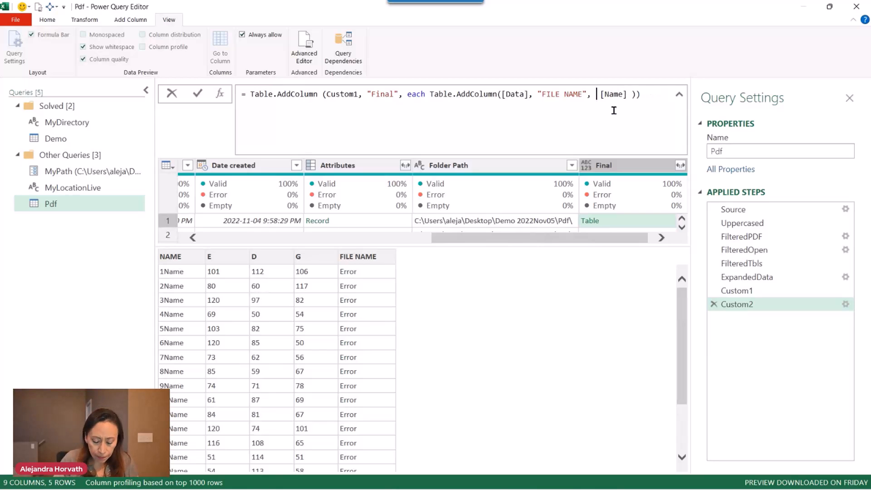
pyautogui.write('()=')
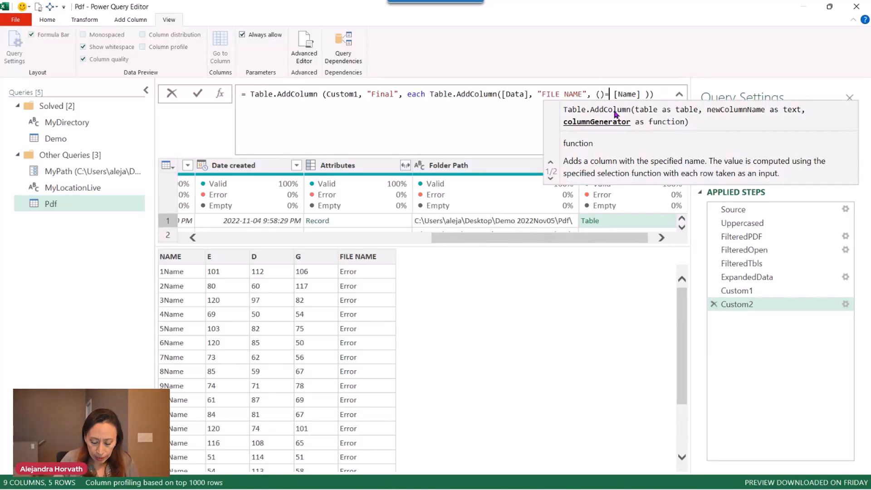
pyautogui.write('>')
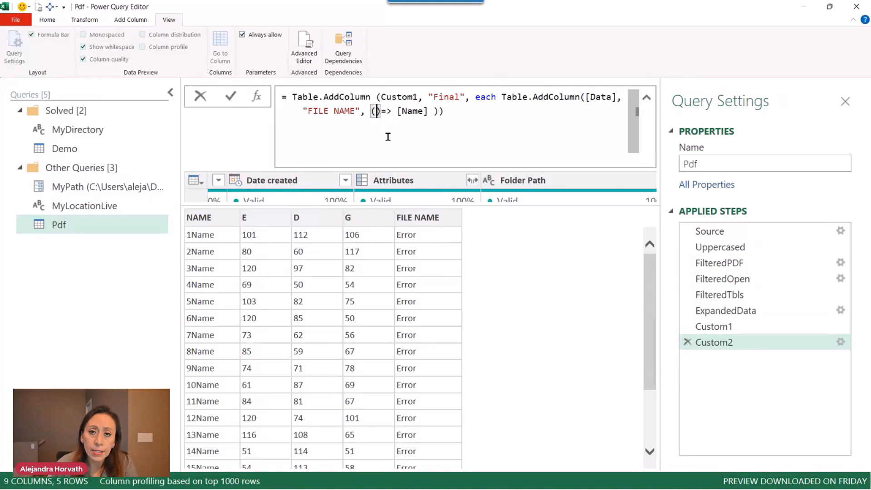
pyautogui.write('x')
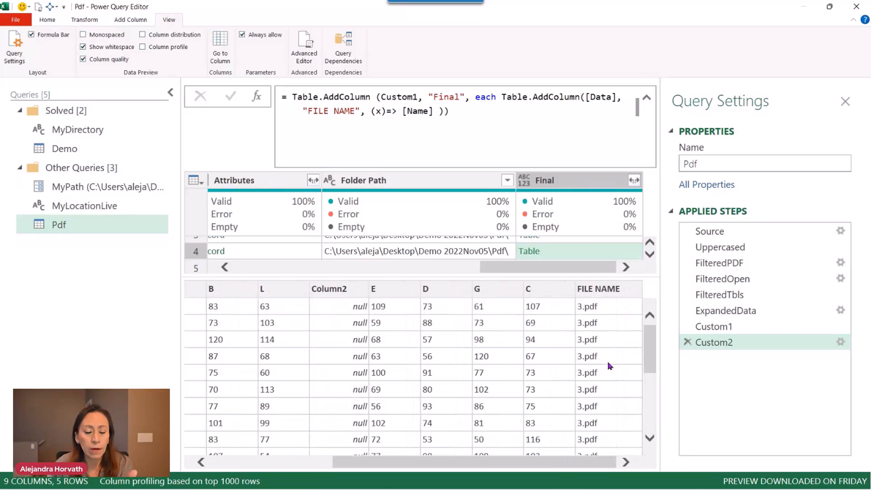
pyautogui.moveTo(628, 294)
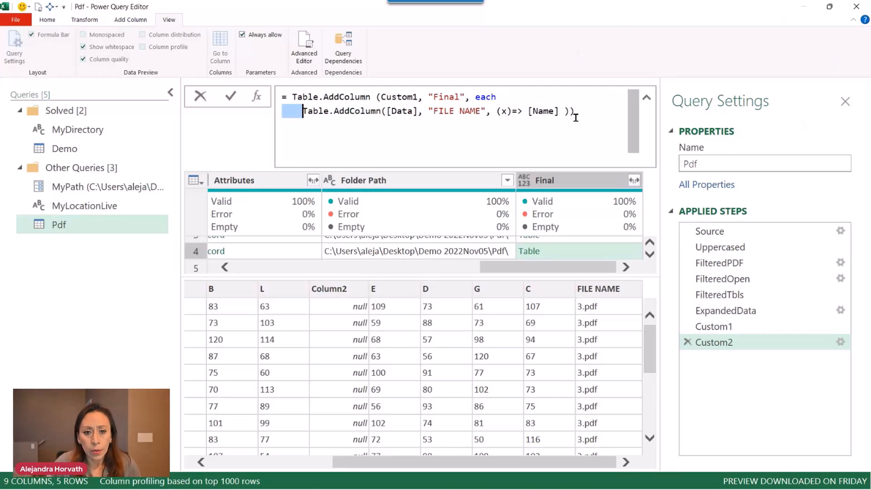
pyautogui.moveTo(512, 111)
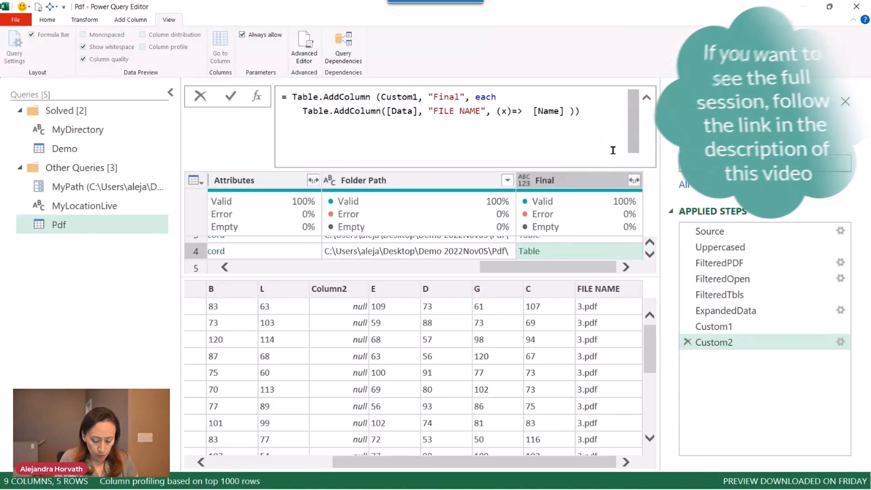
# Wrap [Name] in Text.BeforeDelimiter([Name], ".") to drop the extension.
pyautogui.write('Text.BeforeDelimiter (')
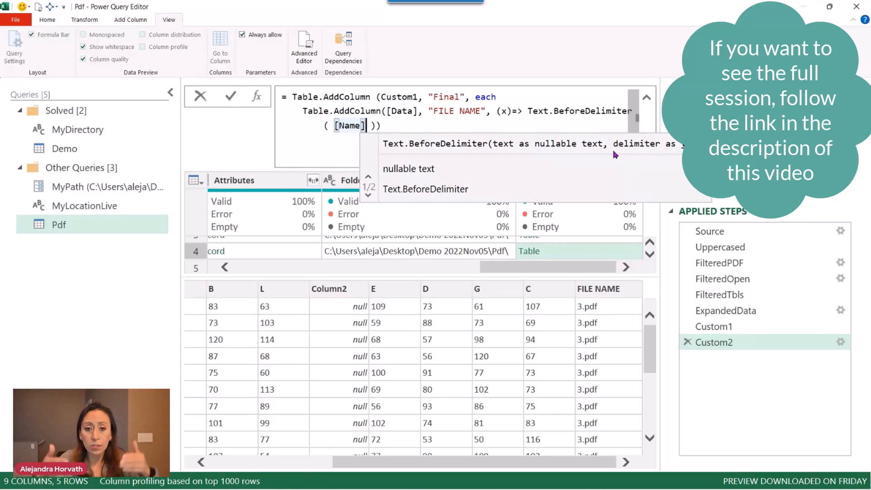
pyautogui.write(',')
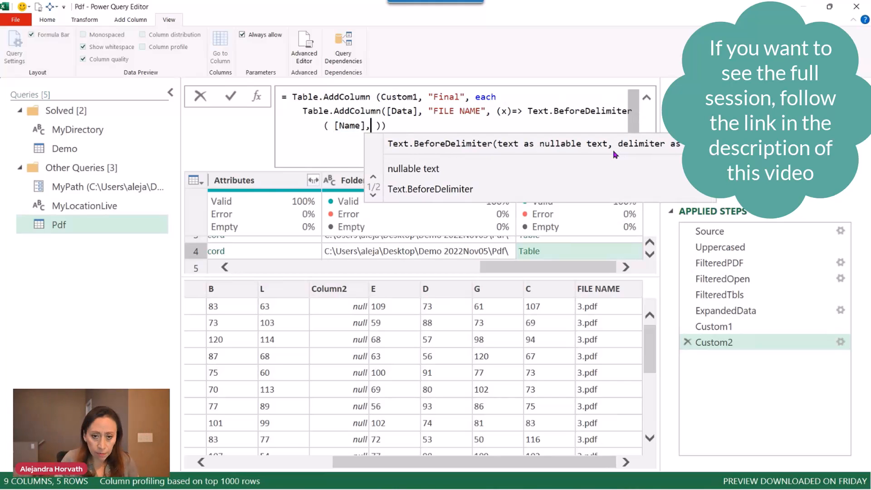
pyautogui.write('"')
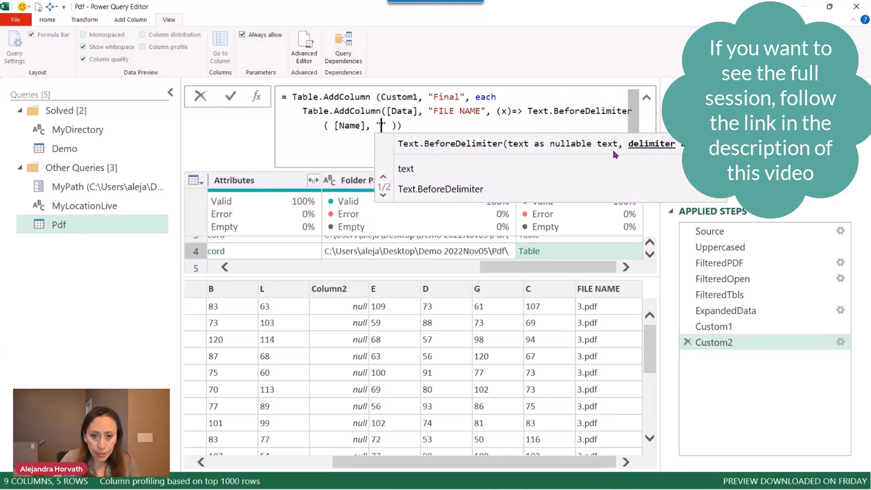
pyautogui.write('.')
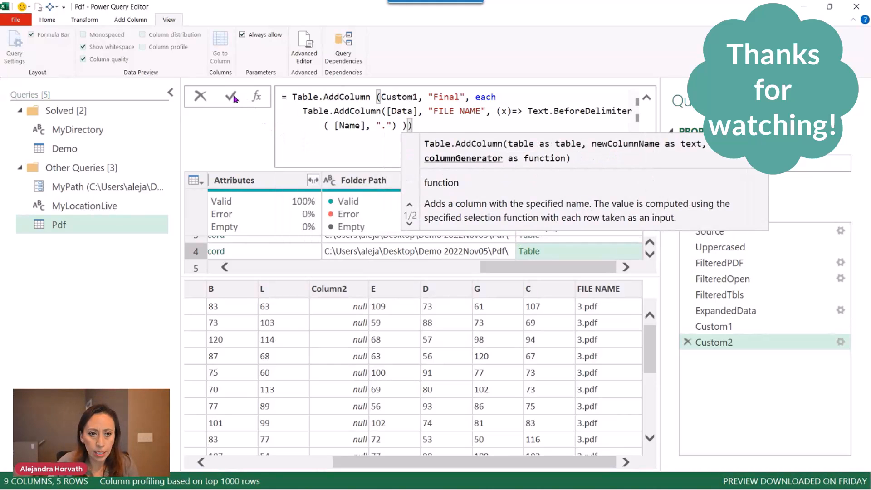
# Commit the formula and preview a Final table whose FILE NAME now shows 2 instead of 2.pdf.
pyautogui.click(230, 96)
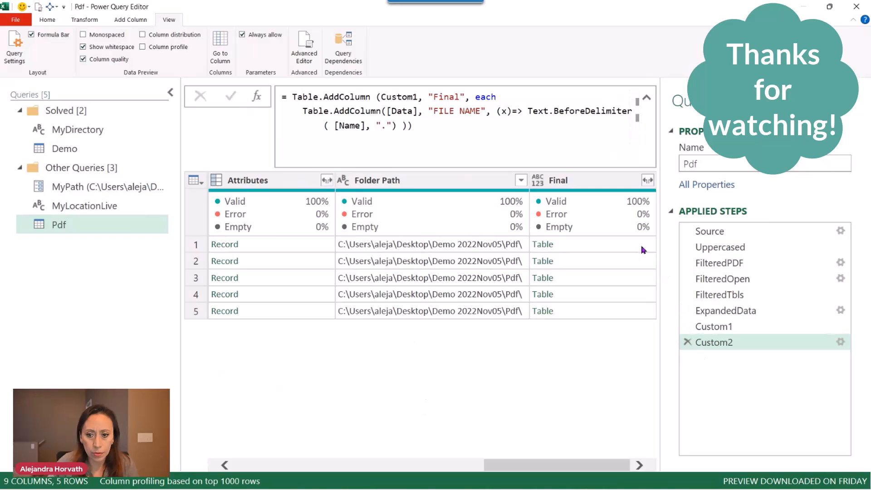
pyautogui.click(543, 244)
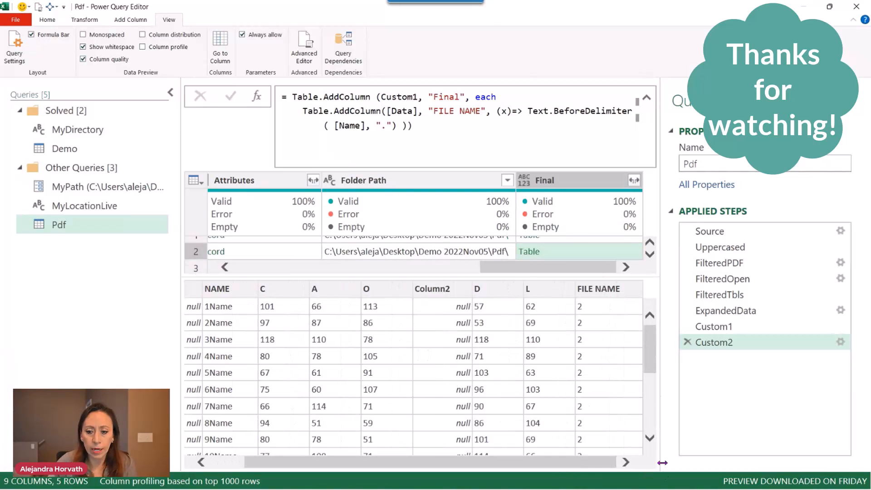
pyautogui.moveTo(601, 298)
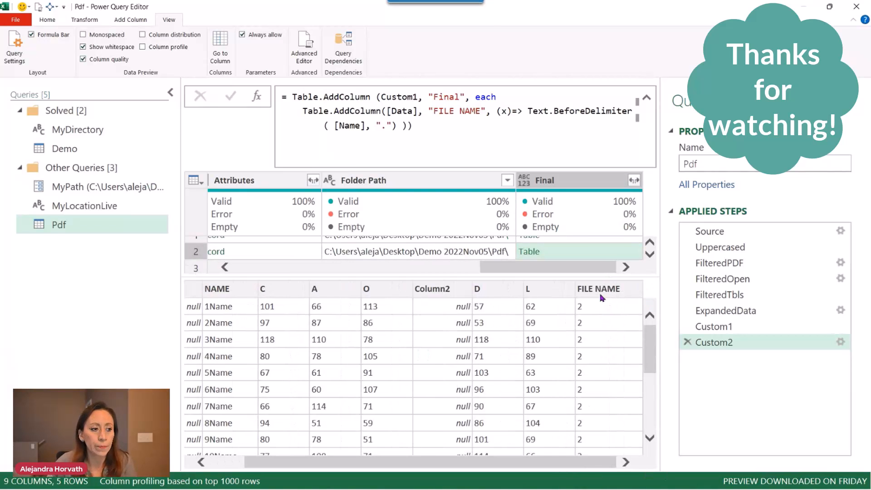